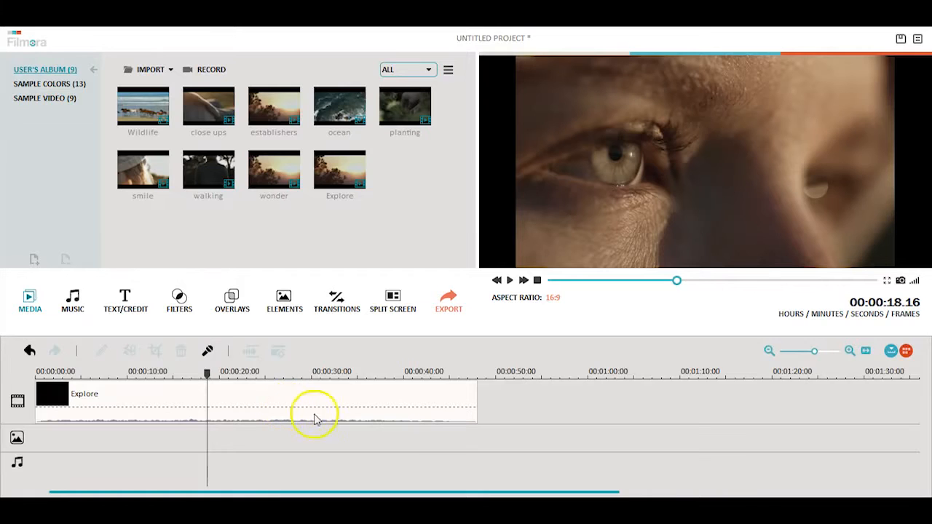
mouse_move(269, 304)
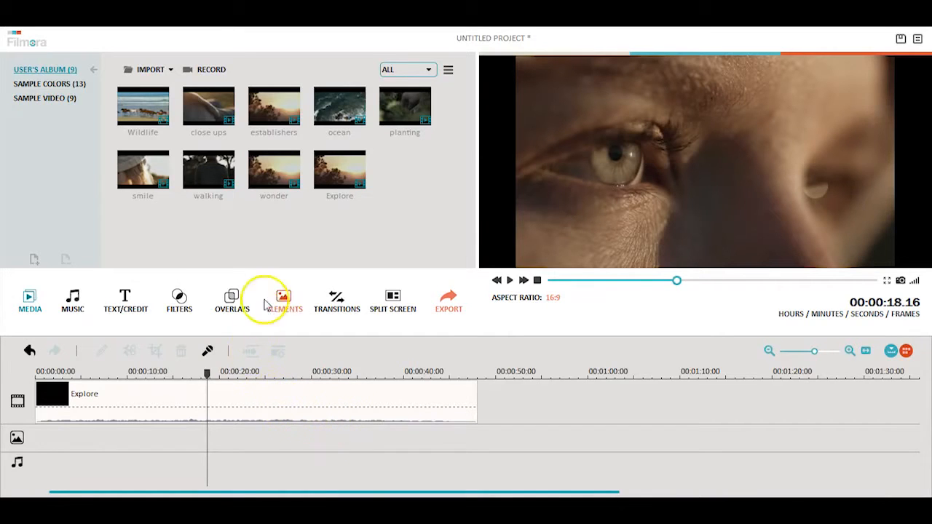
Step: Open the Elements library and preview the OPEN stamp element
click(284, 297)
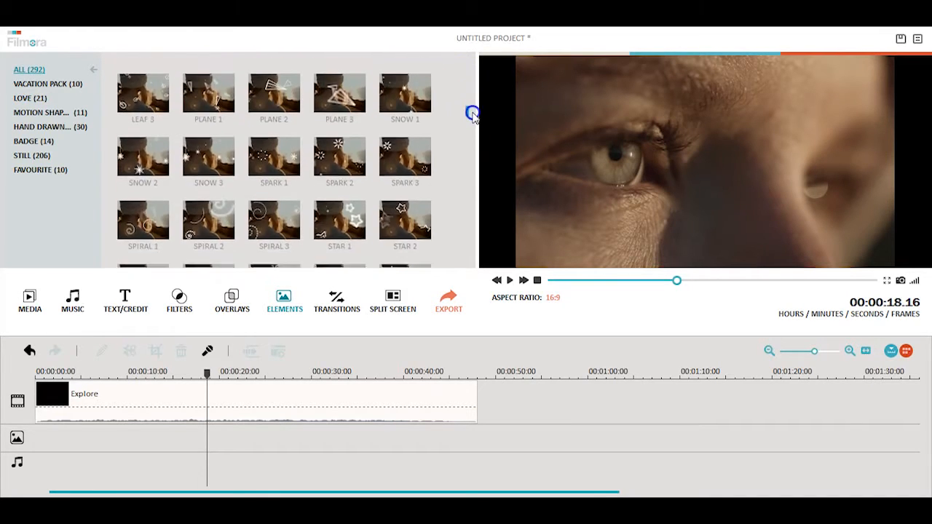
scroll(down, 3)
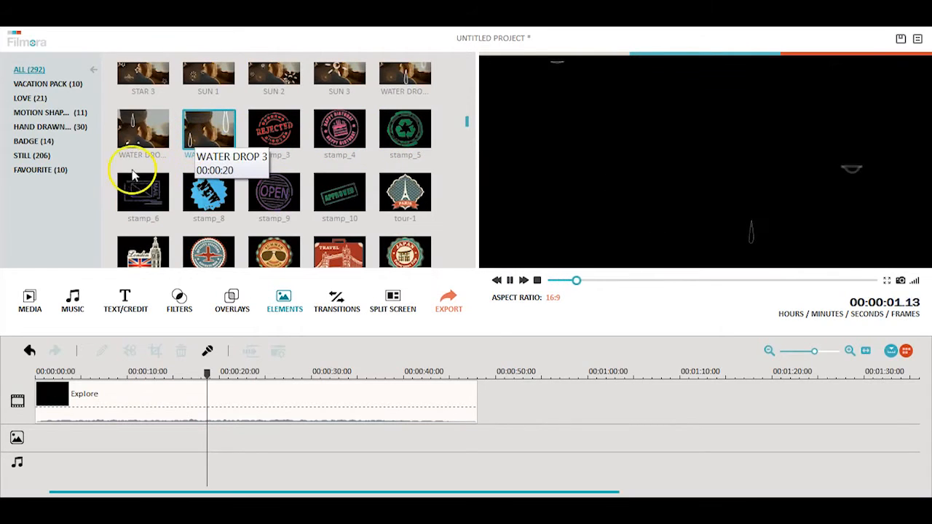
click(274, 191)
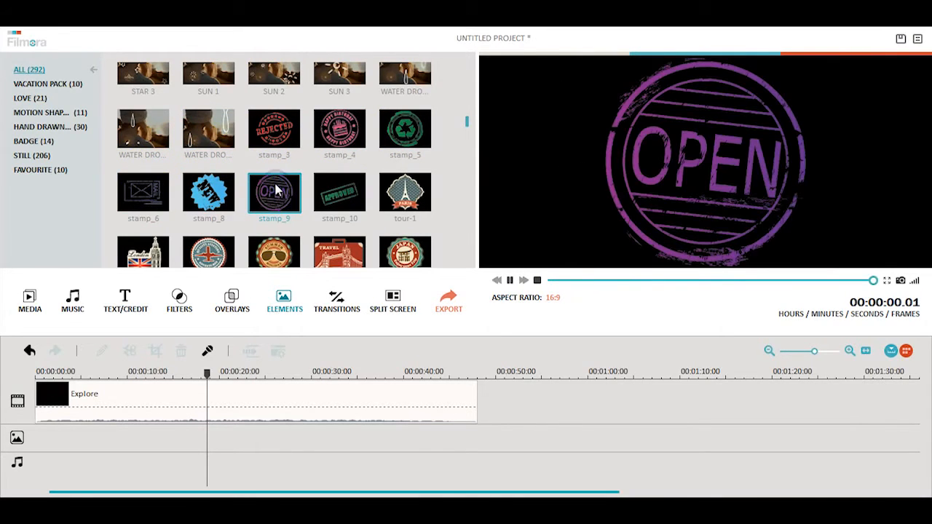
Step: Browse the Vacation, Love and Motion Shapes categories, ending on Hand Drawn
click(47, 84)
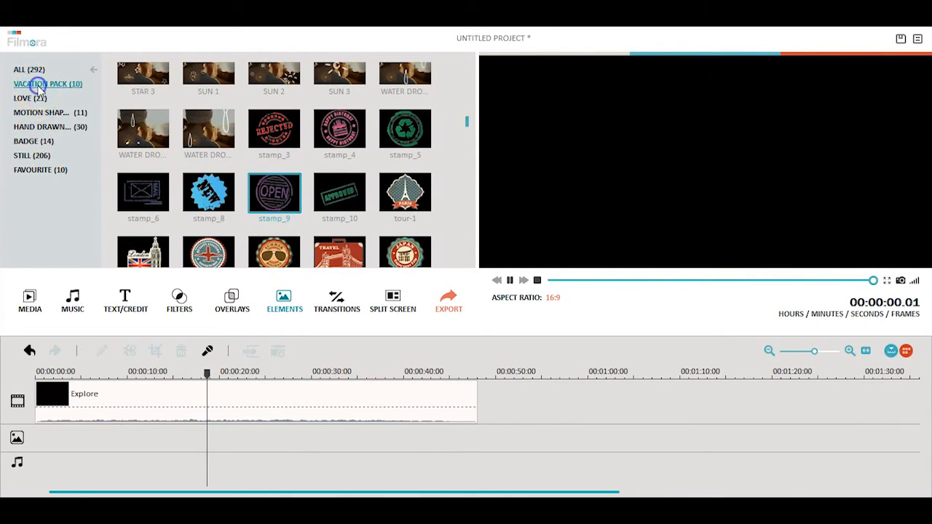
click(30, 98)
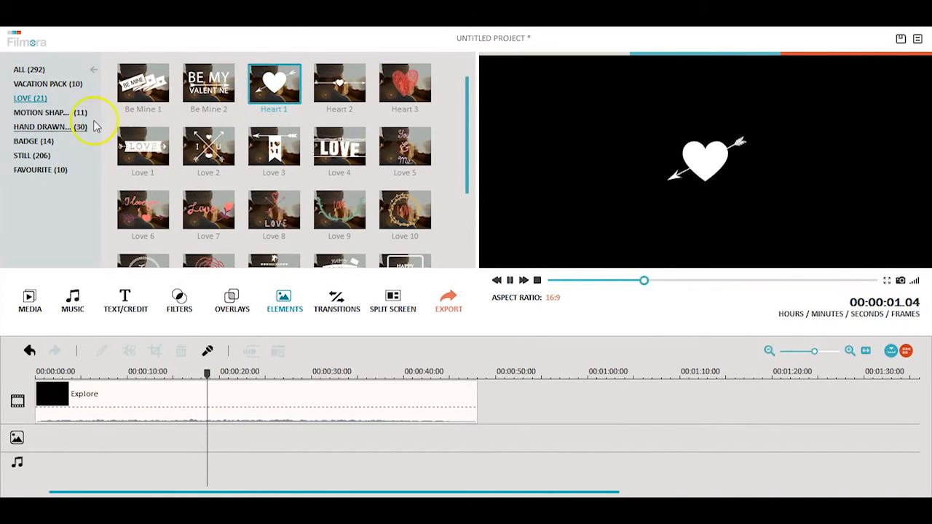
click(40, 112)
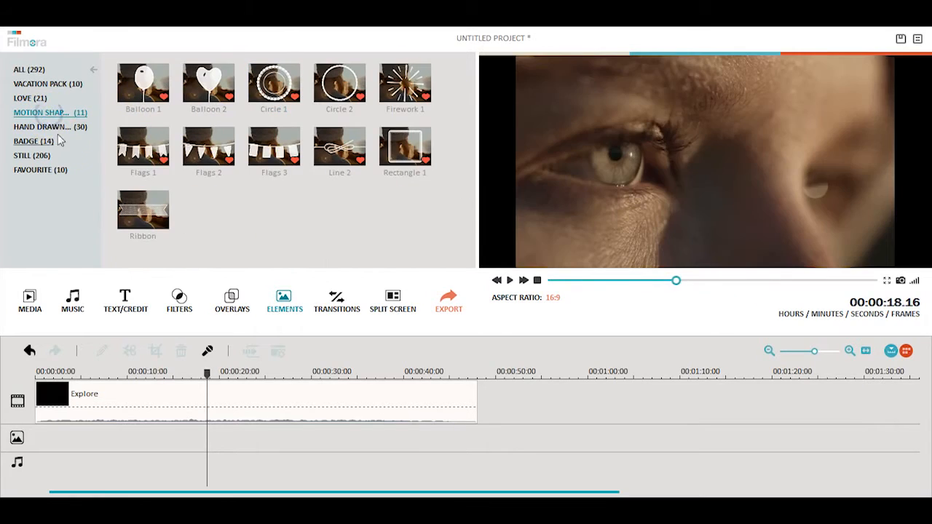
click(143, 144)
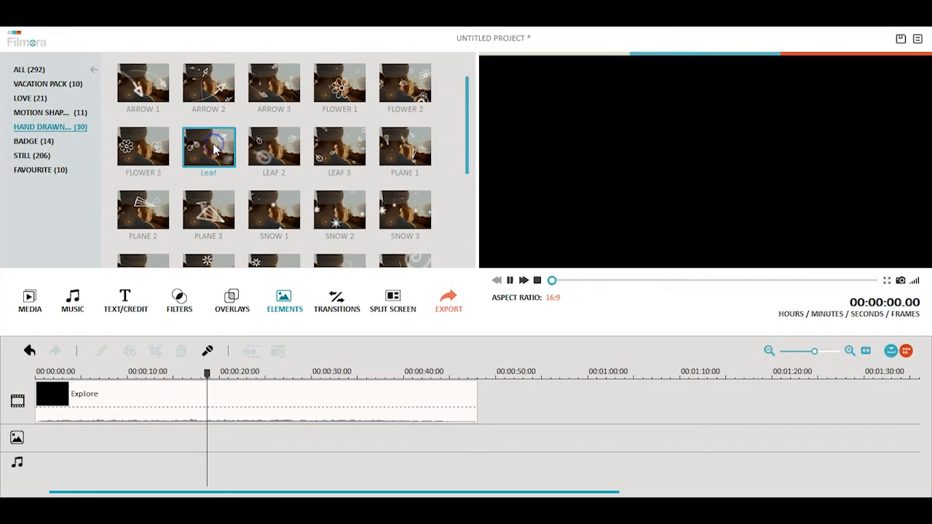
Step: Preview the FLOWER 2 element and return the playhead to the project start
click(405, 88)
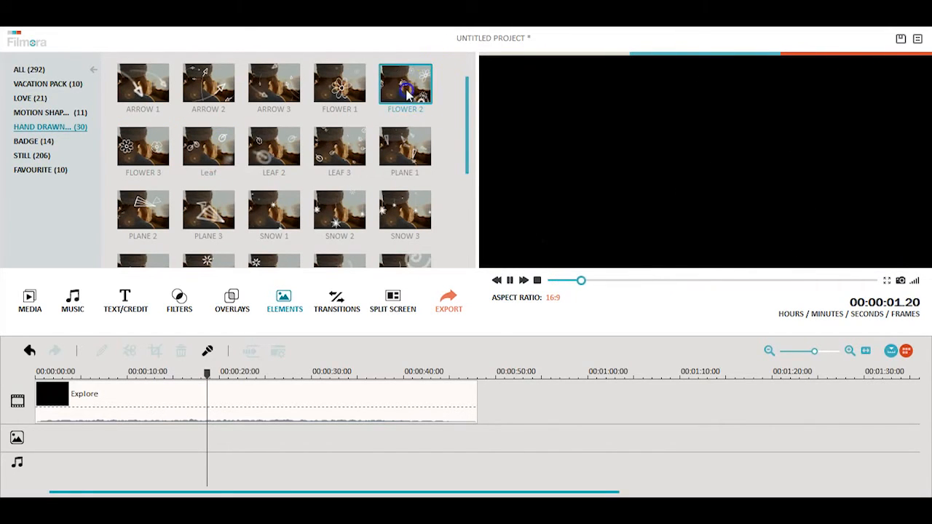
mouse_move(411, 93)
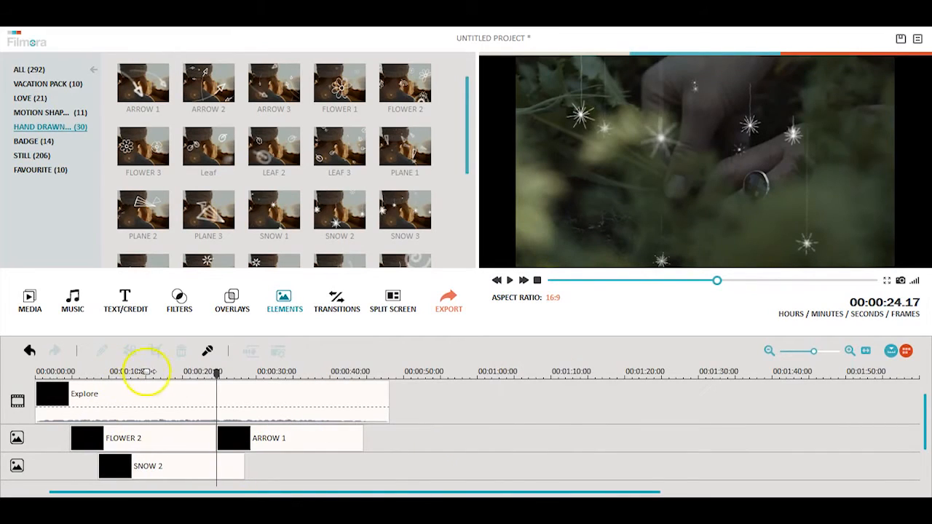
click(16, 380)
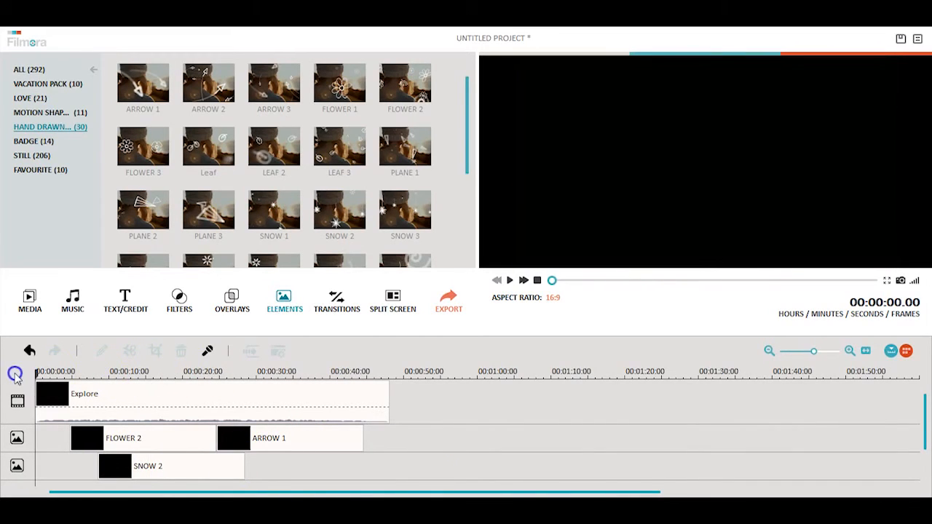
Step: Play back the project with the overlay elements starting near 20 seconds
click(267, 443)
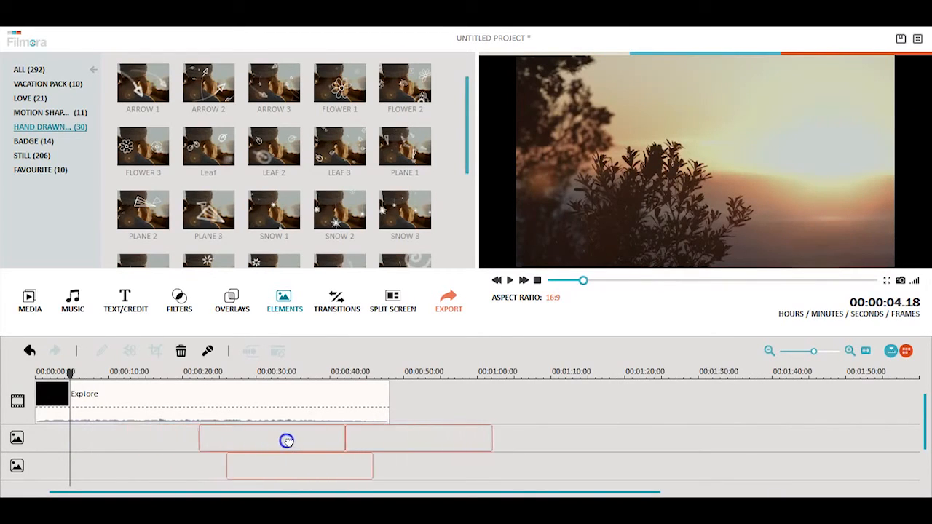
click(508, 280)
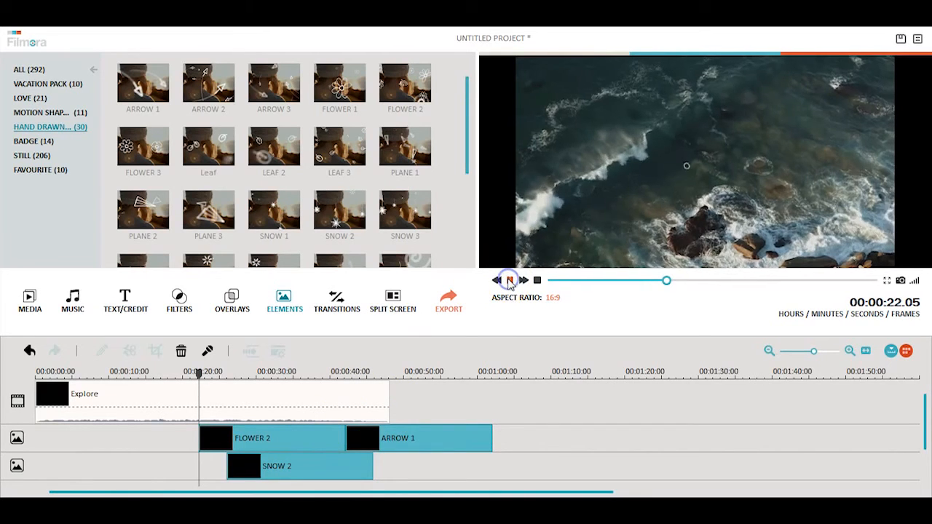
click(506, 279)
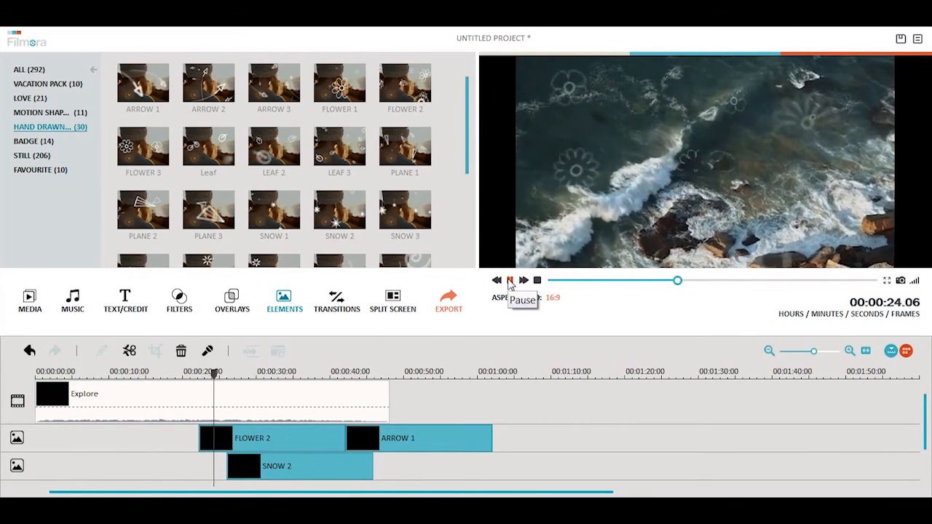